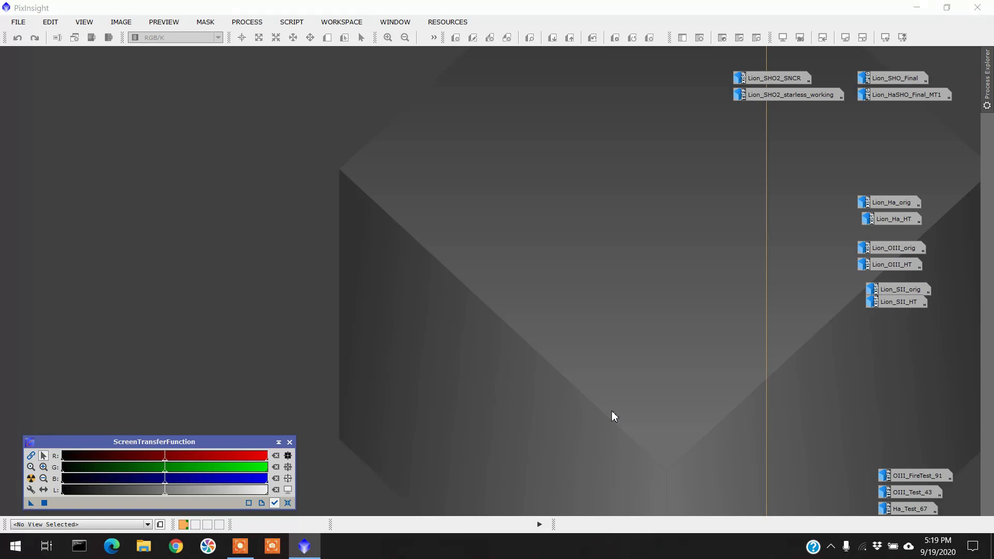
pyautogui.moveTo(720, 399)
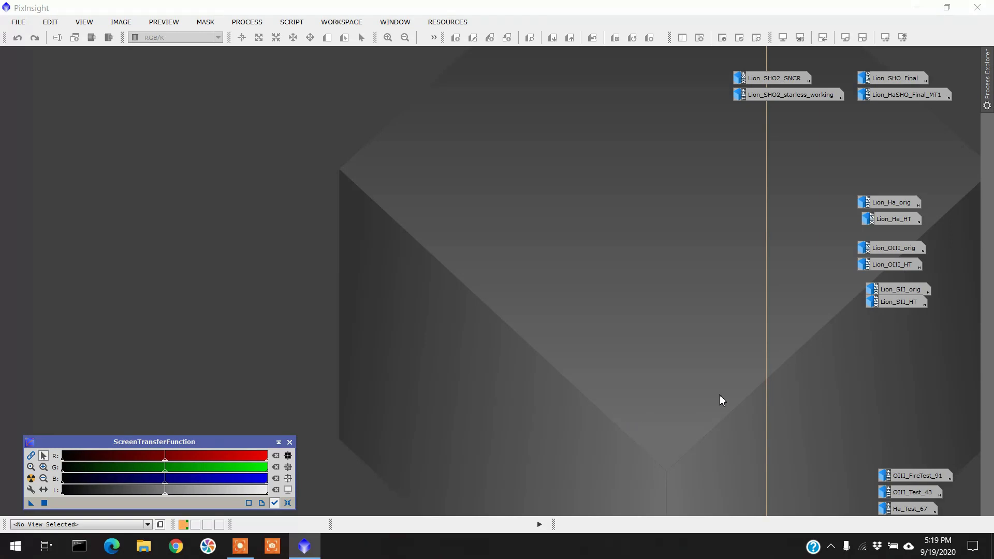
pyautogui.moveTo(863, 220)
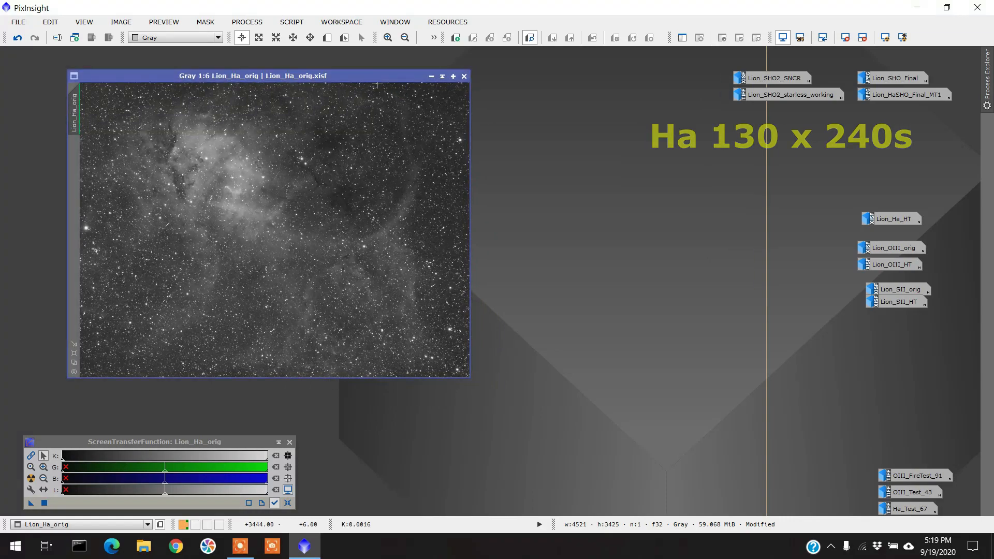
# - Open the stretched Ha stack and the original OIII stack image windows
pyautogui.click(893, 218)
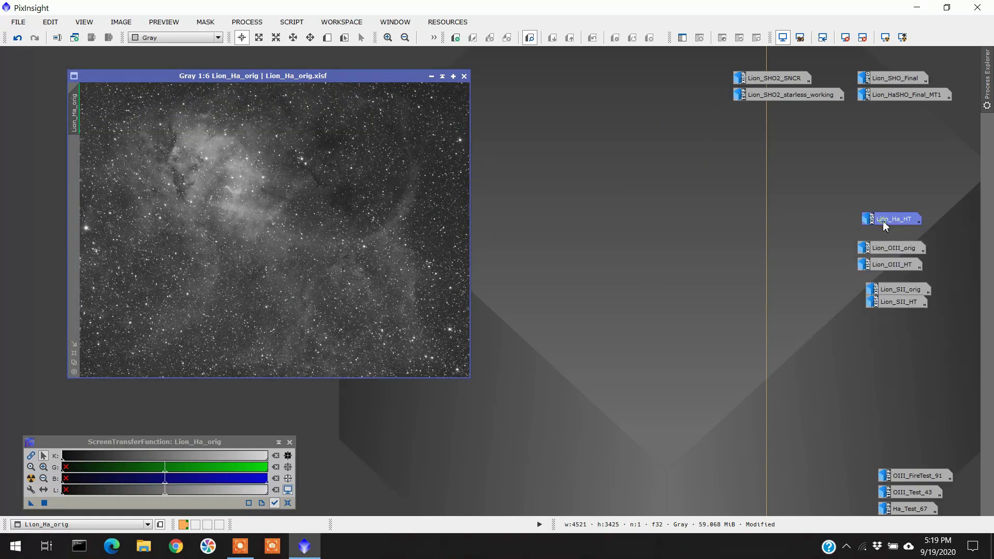
pyautogui.doubleClick(893, 218)
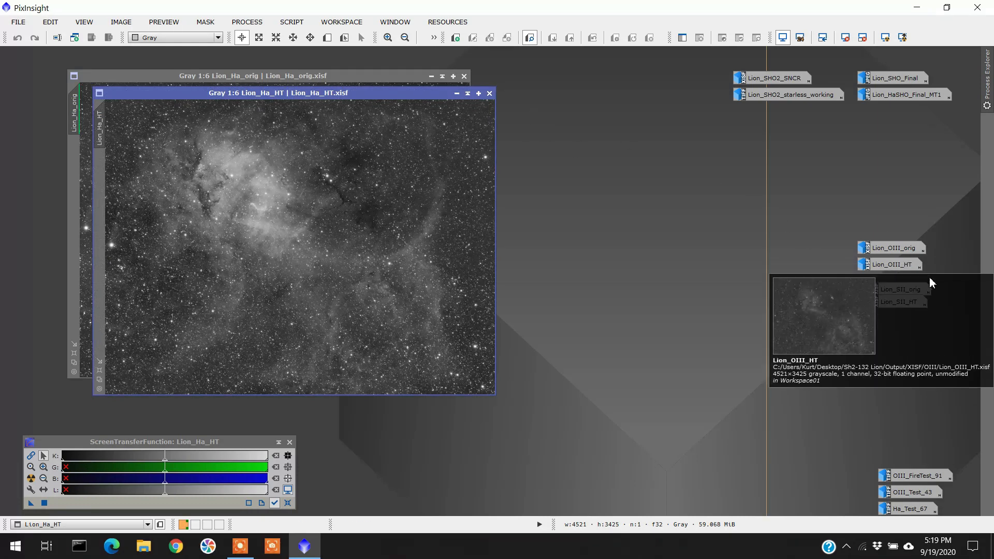
pyautogui.doubleClick(893, 248)
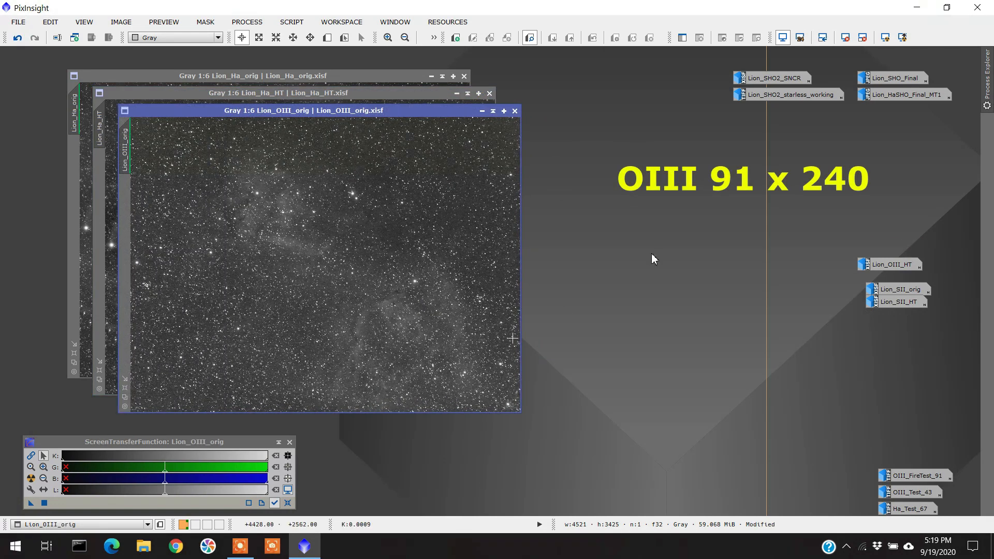
pyautogui.moveTo(891, 264)
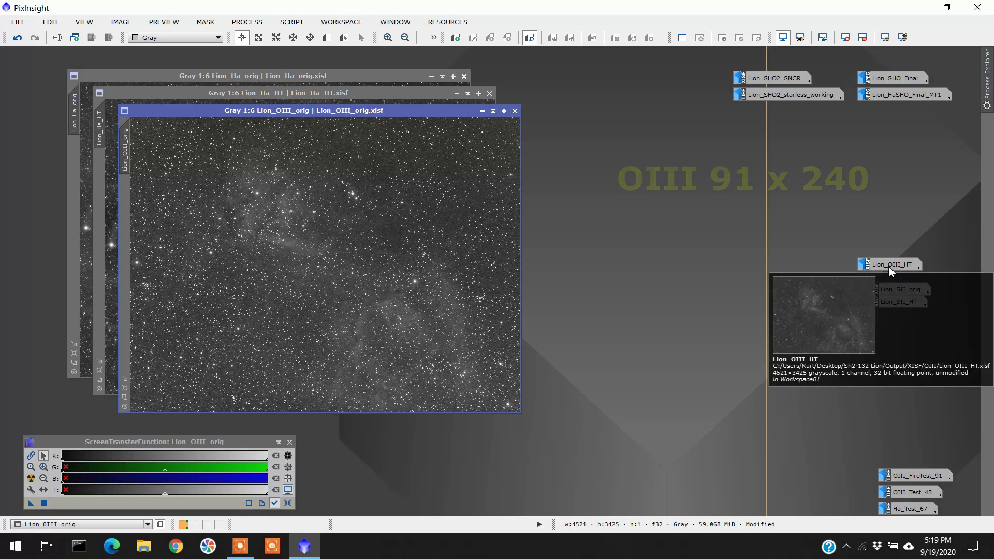
# - Open the stretched OIII and original SII stacks and line the SII window up with the pile
pyautogui.click(891, 264)
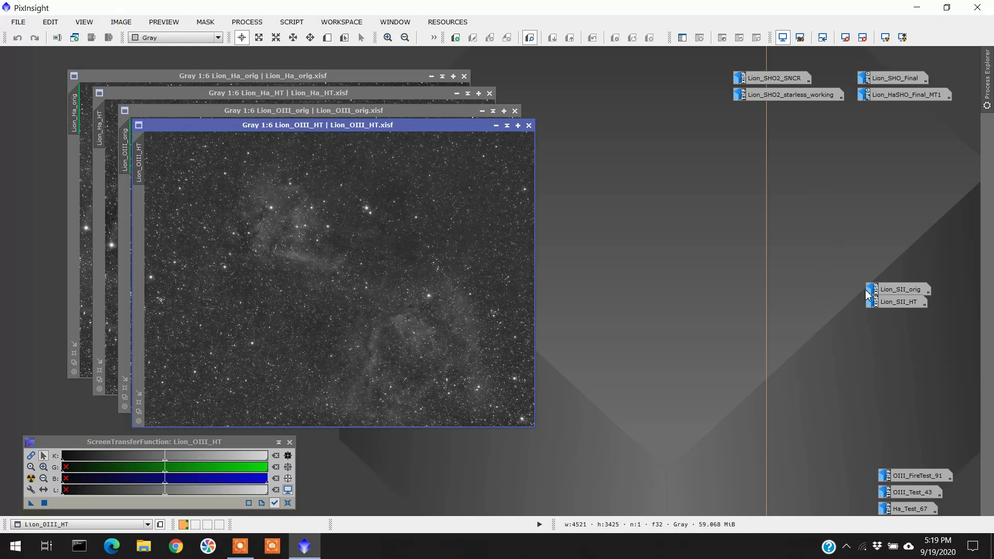
pyautogui.moveTo(897, 289)
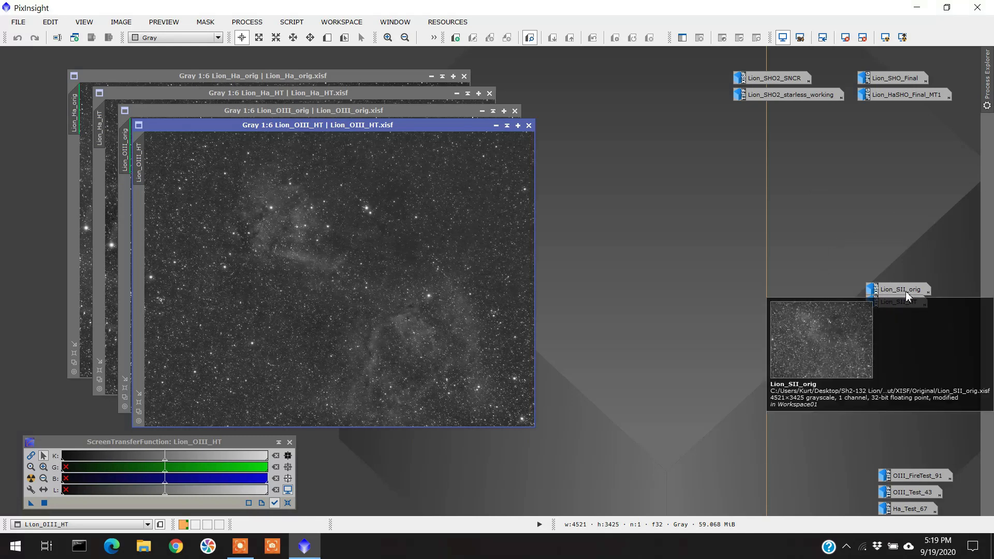
pyautogui.doubleClick(900, 289)
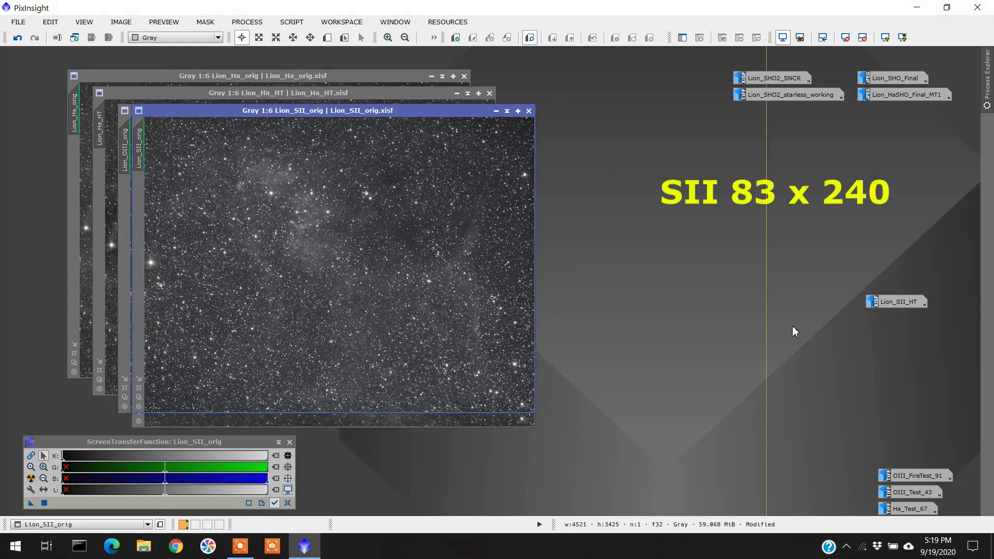
pyautogui.moveTo(895, 304)
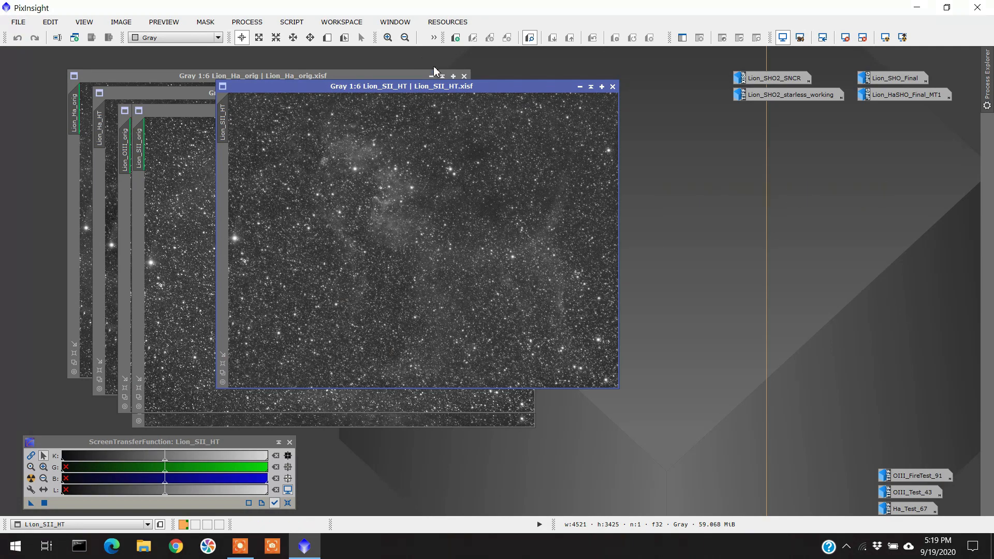
pyautogui.moveTo(399, 86); pyautogui.dragTo(289, 92)
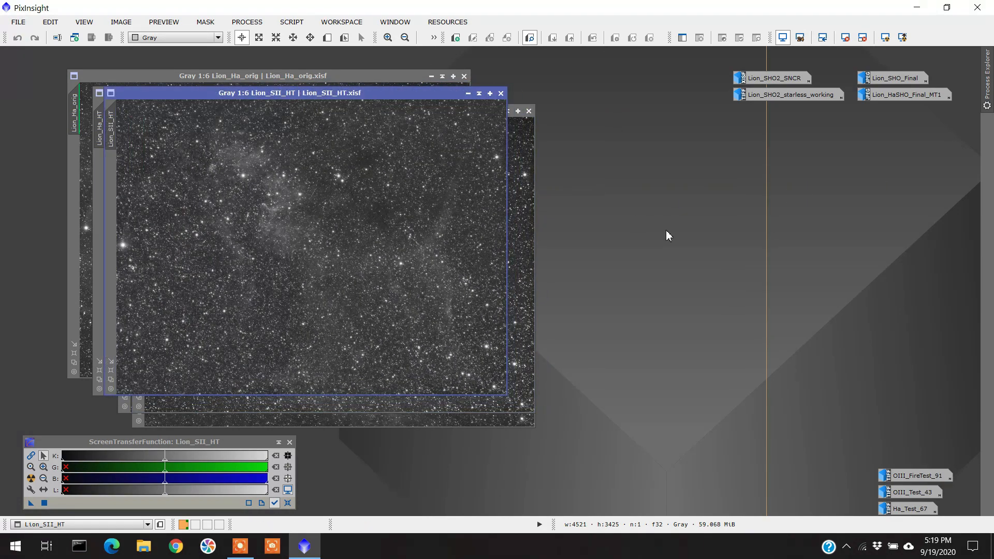
pyautogui.moveTo(720, 193)
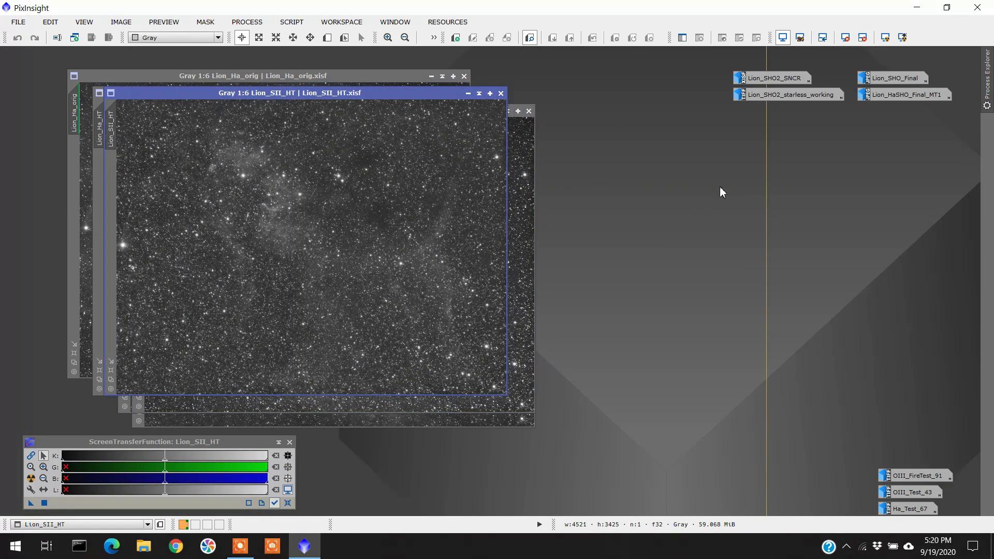
# - Open the Lion SHO2 SNCR combination and its starless working version
pyautogui.click(786, 77)
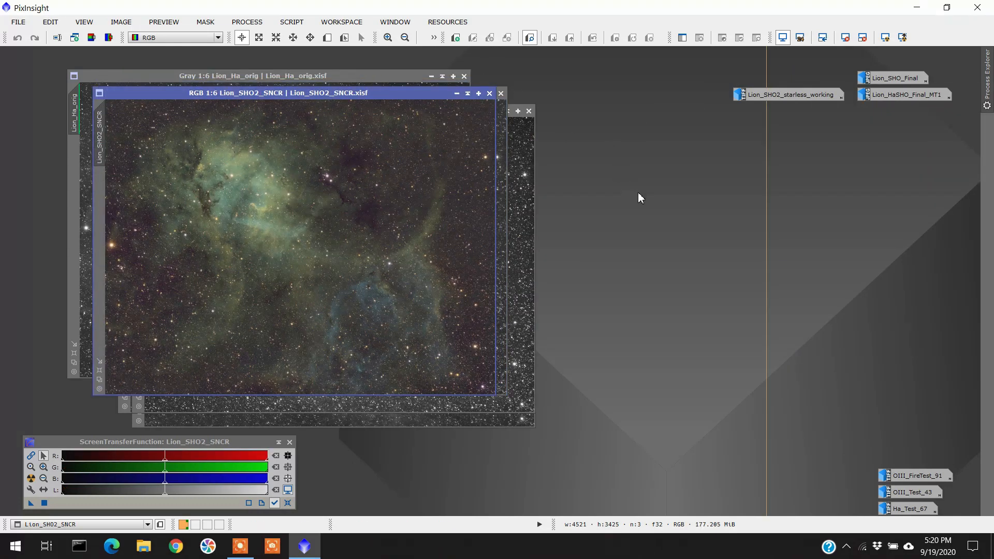
pyautogui.moveTo(789, 94)
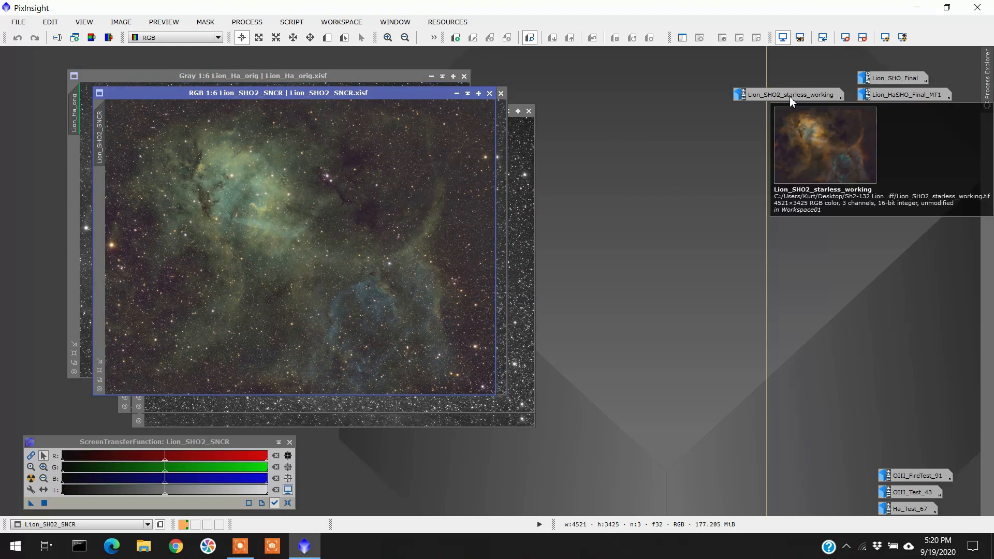
pyautogui.click(787, 94)
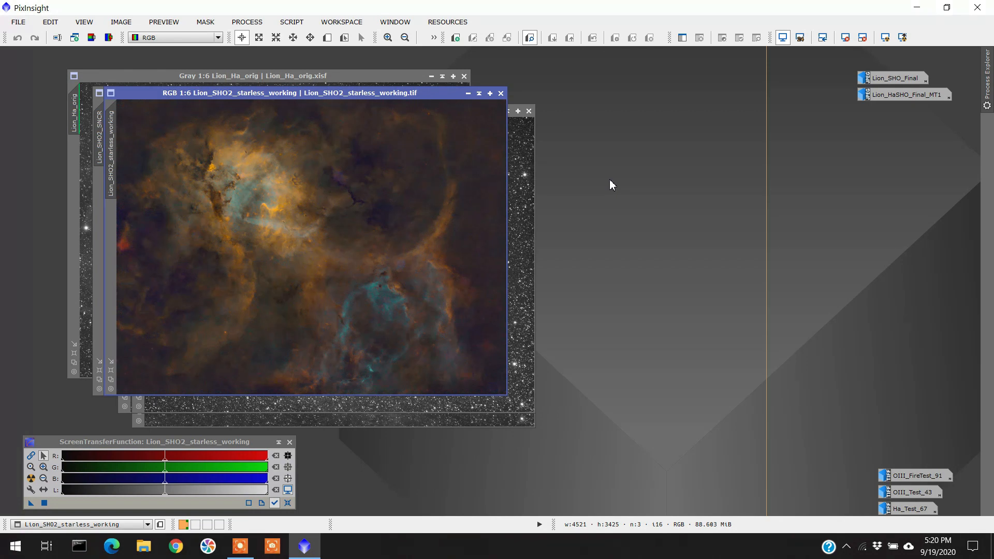
pyautogui.moveTo(638, 204)
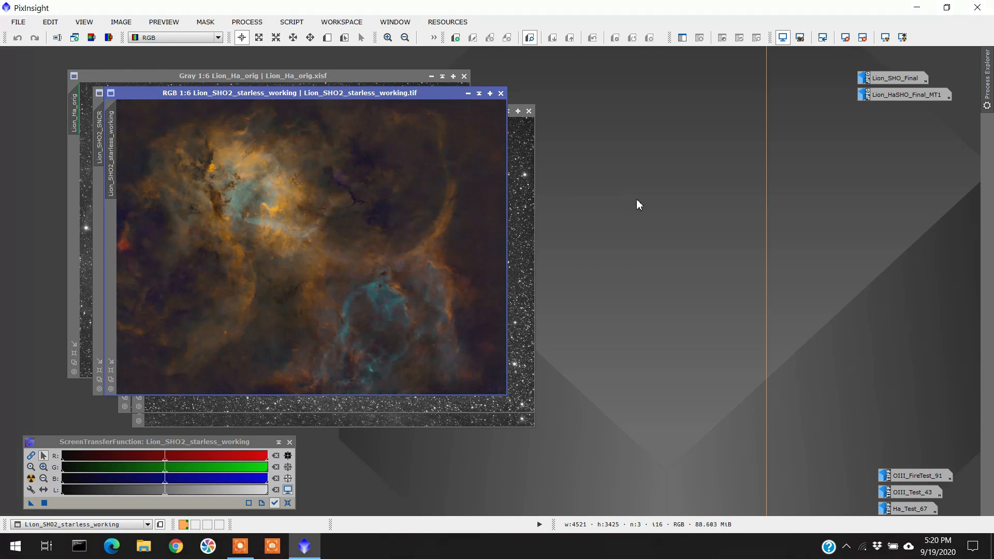
pyautogui.moveTo(755, 209)
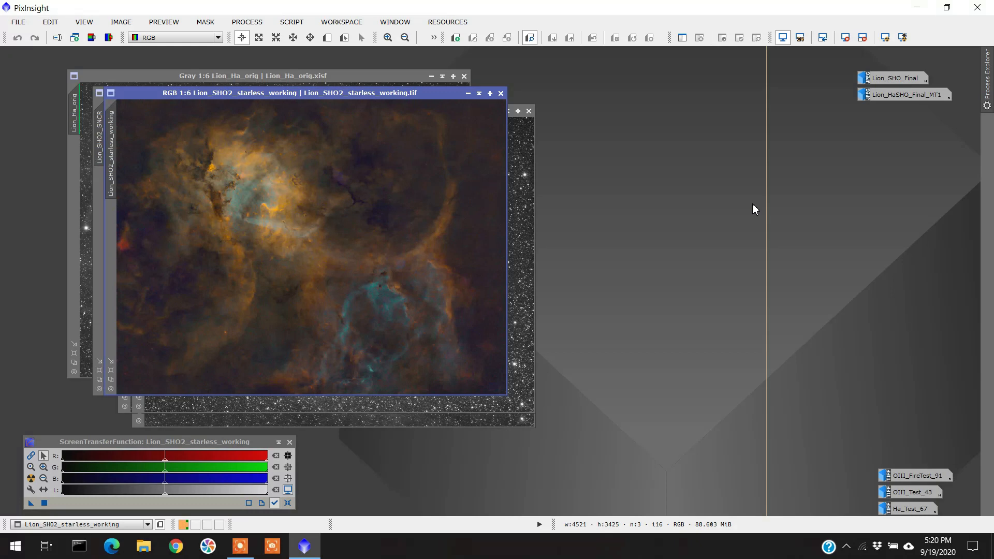
pyautogui.moveTo(774, 202)
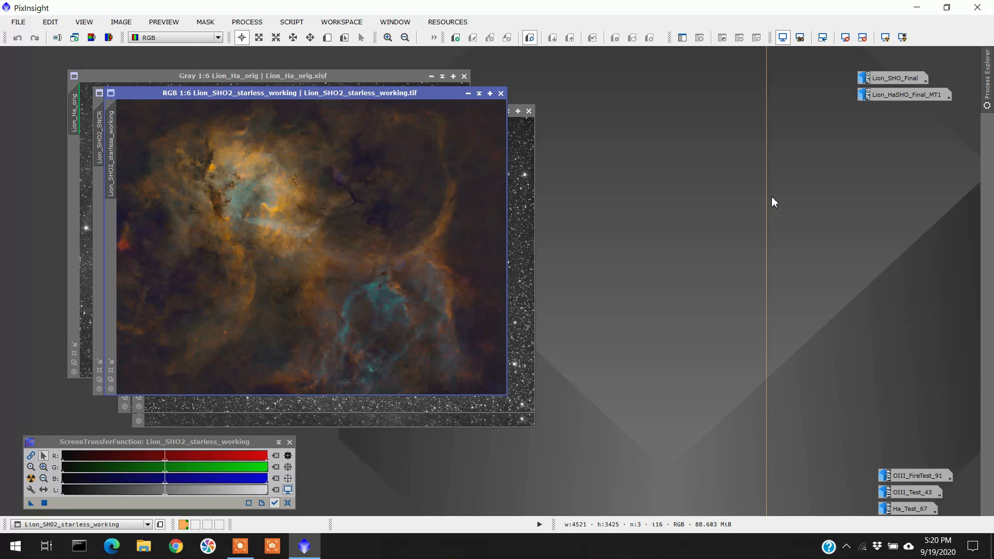
pyautogui.moveTo(896, 105)
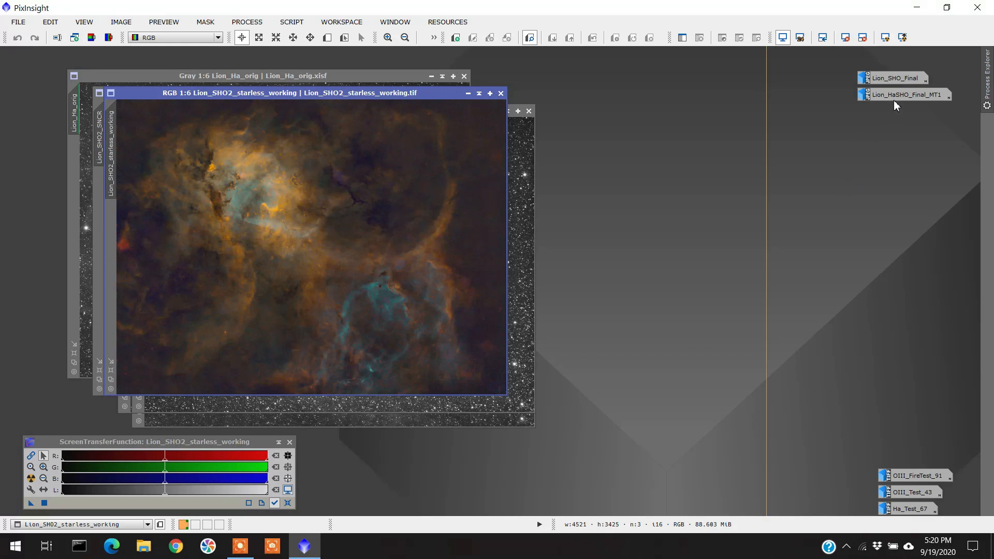
pyautogui.moveTo(522, 99)
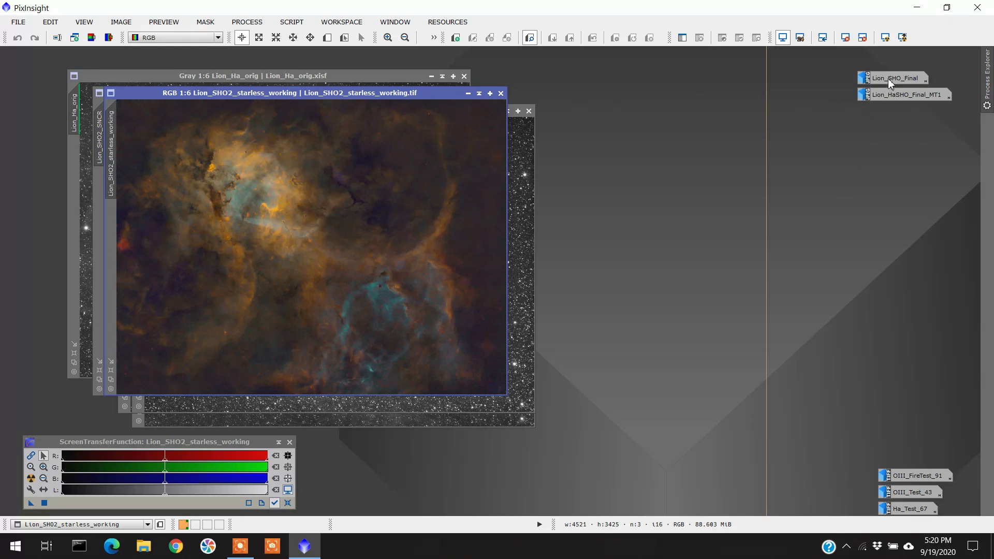
pyautogui.moveTo(901, 143)
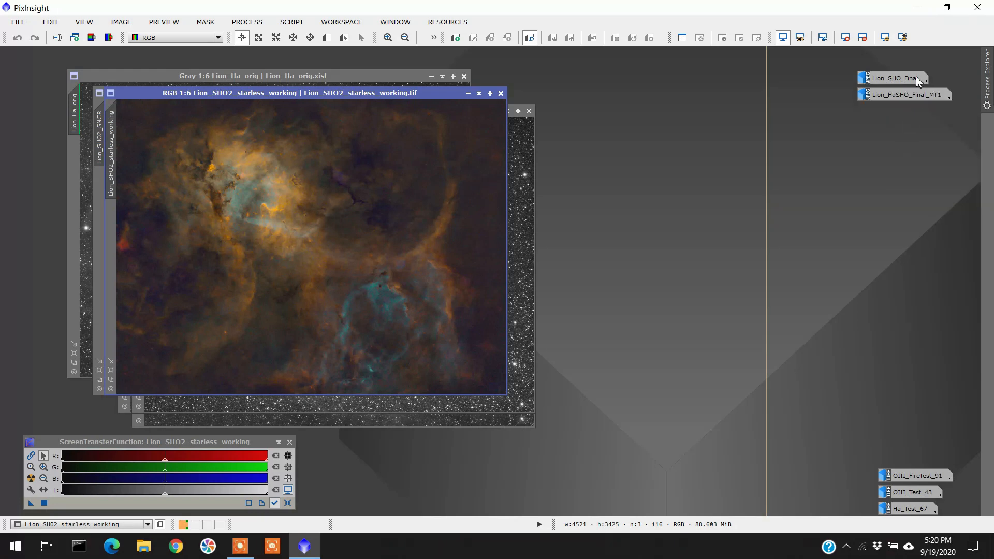
pyautogui.click(893, 77)
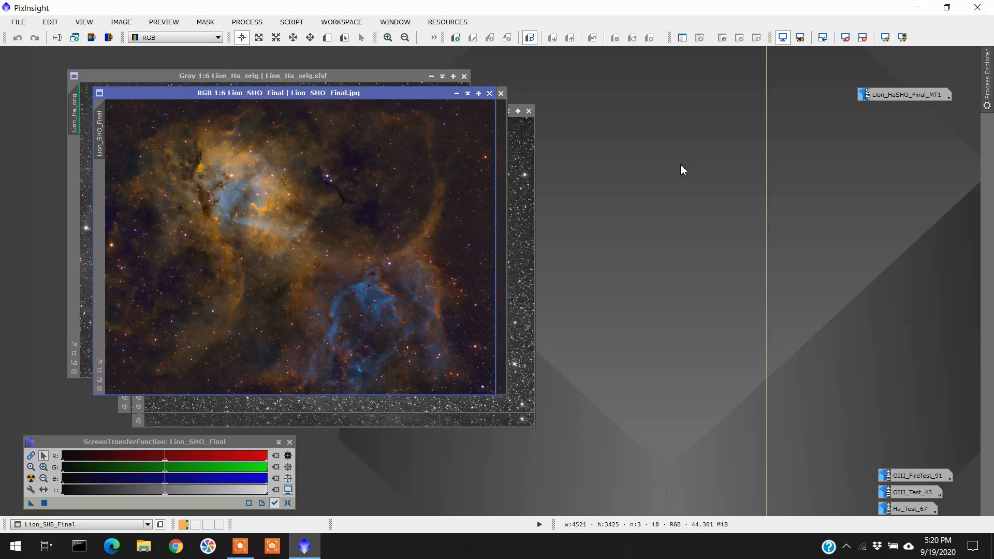
pyautogui.moveTo(424, 96)
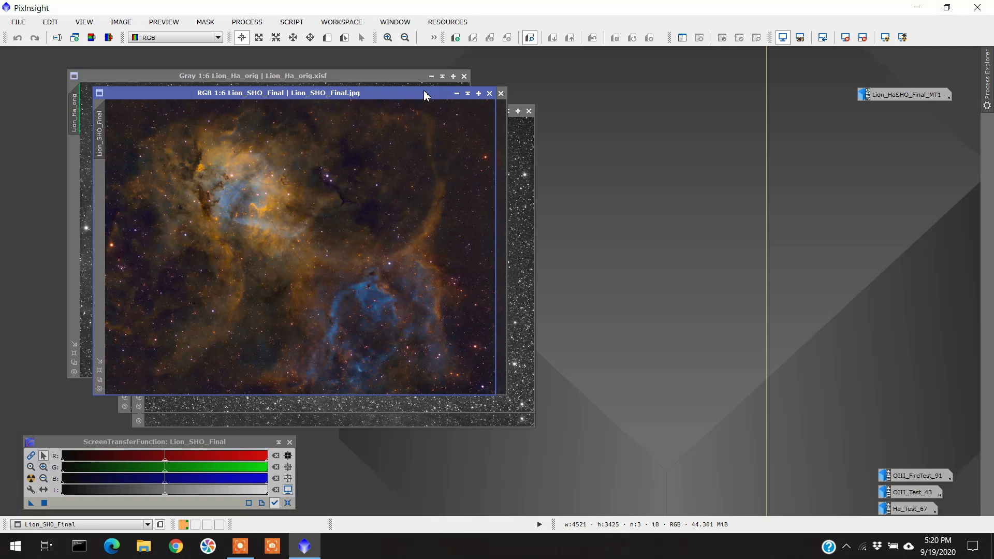
pyautogui.moveTo(673, 250)
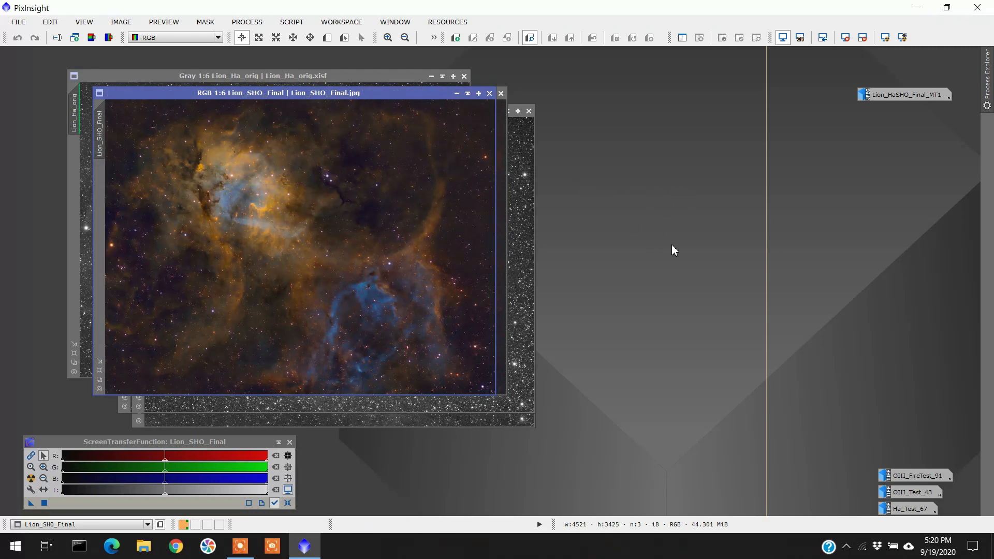
pyautogui.moveTo(437, 382)
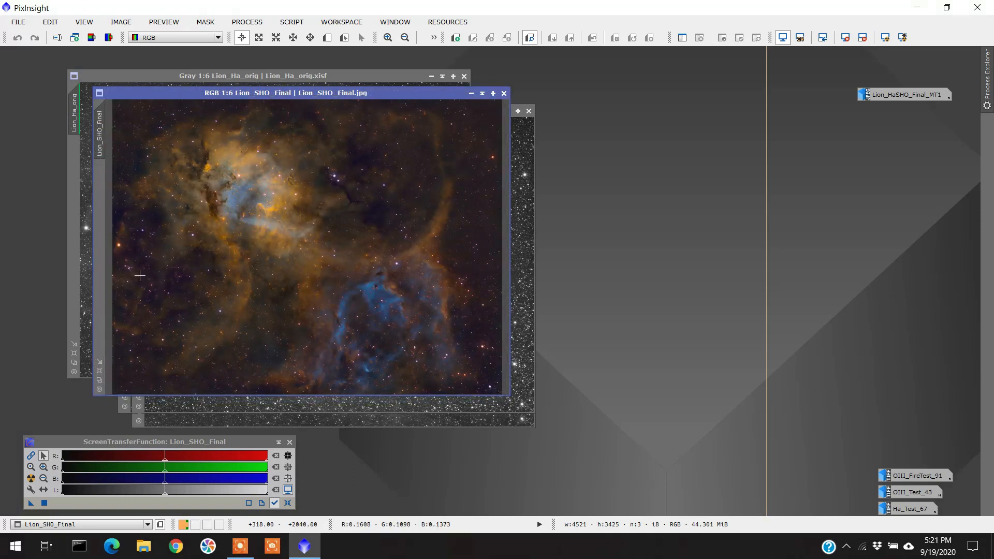
pyautogui.moveTo(330, 120)
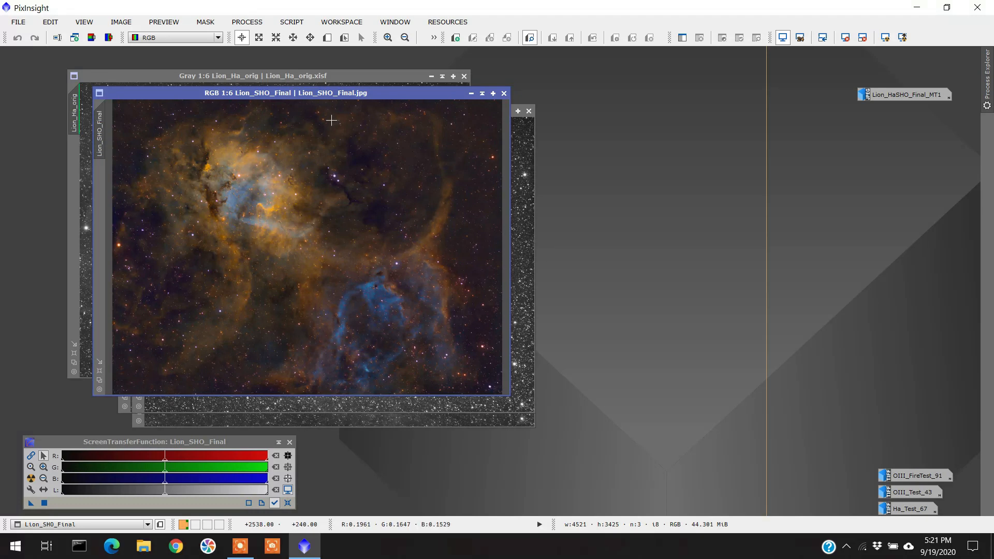
pyautogui.moveTo(733, 250)
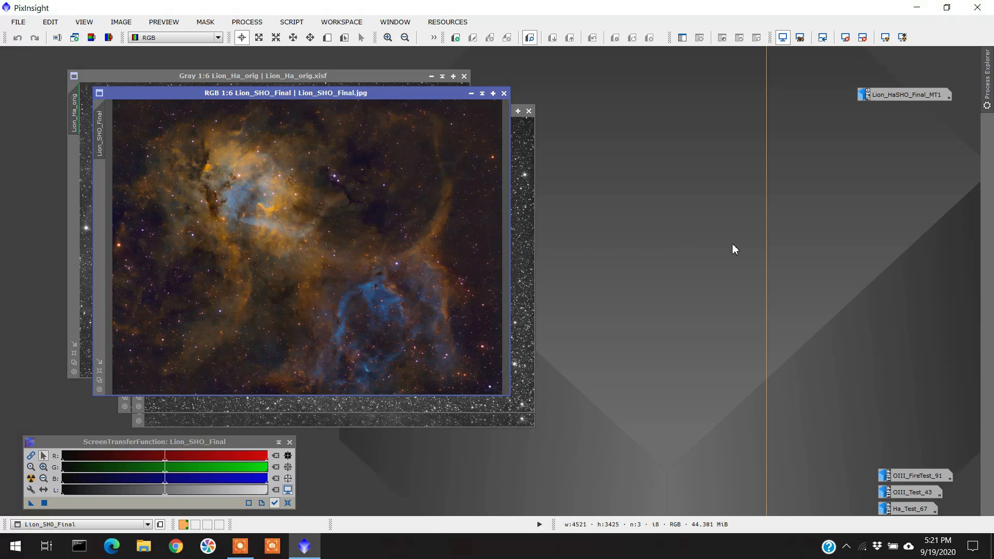
pyautogui.moveTo(770, 231)
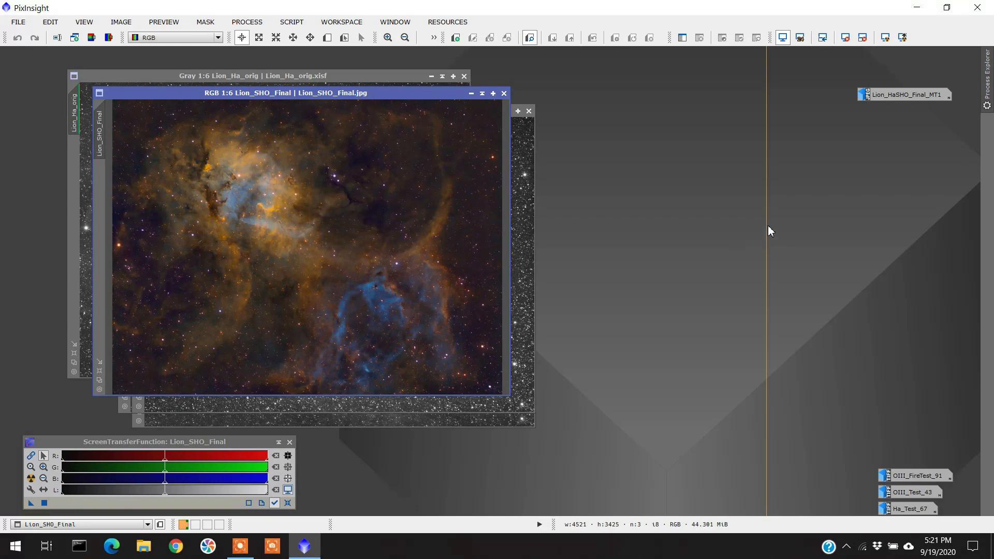
pyautogui.moveTo(901, 102)
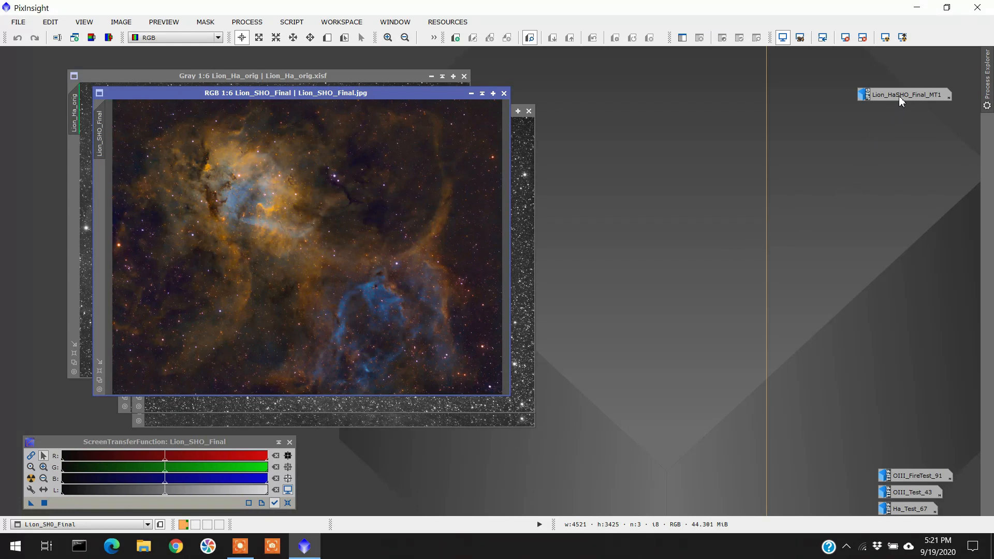
pyautogui.moveTo(909, 114)
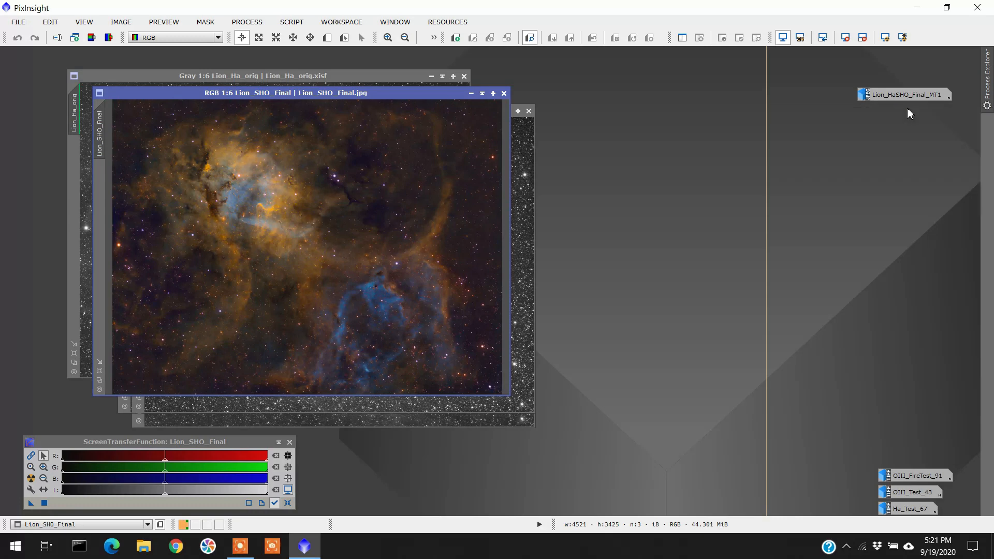
pyautogui.moveTo(907, 94)
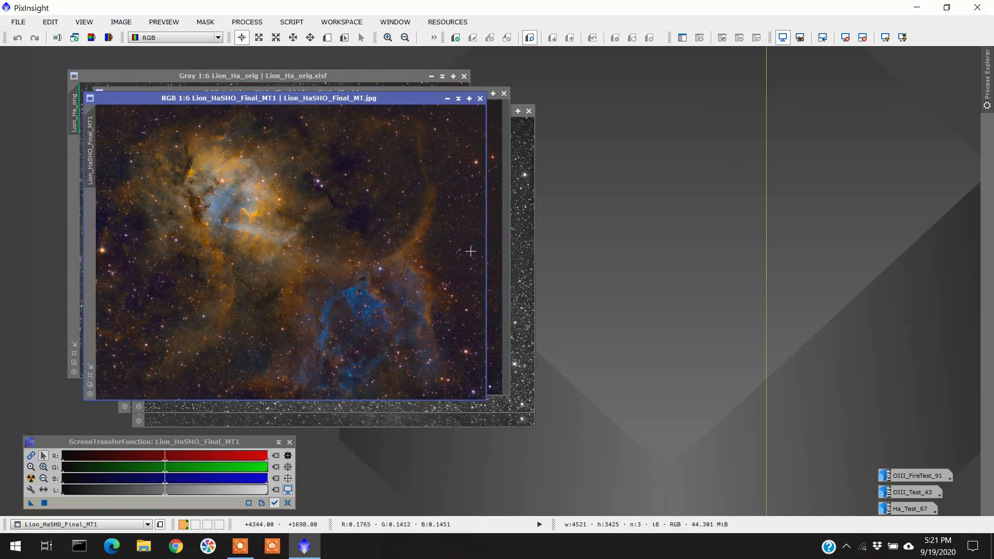
pyautogui.moveTo(448, 272)
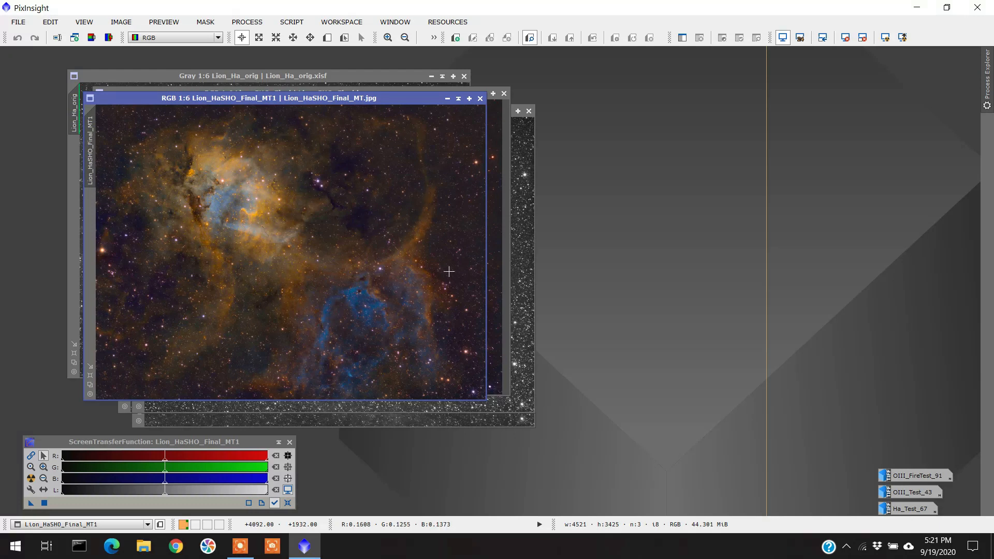
pyautogui.moveTo(641, 282)
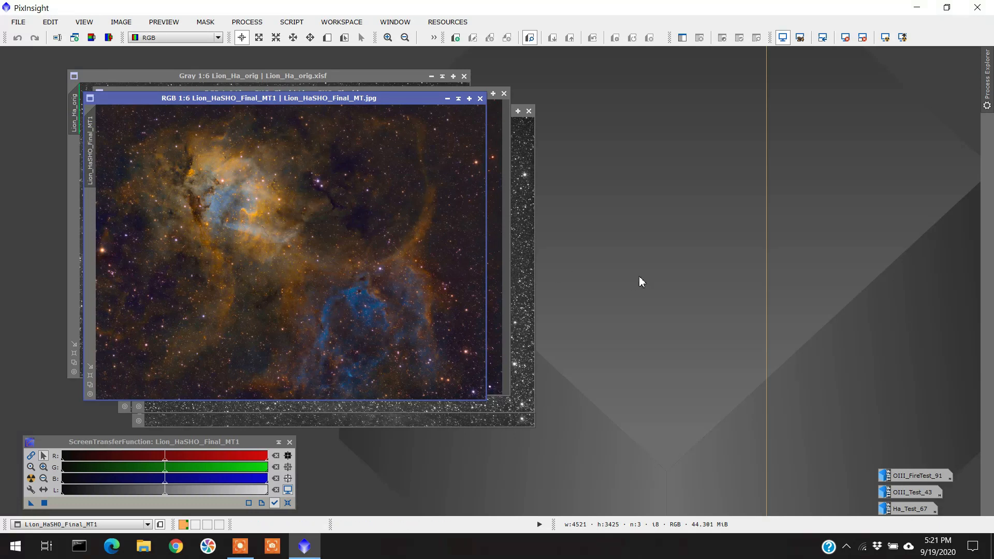
pyautogui.moveTo(641, 303)
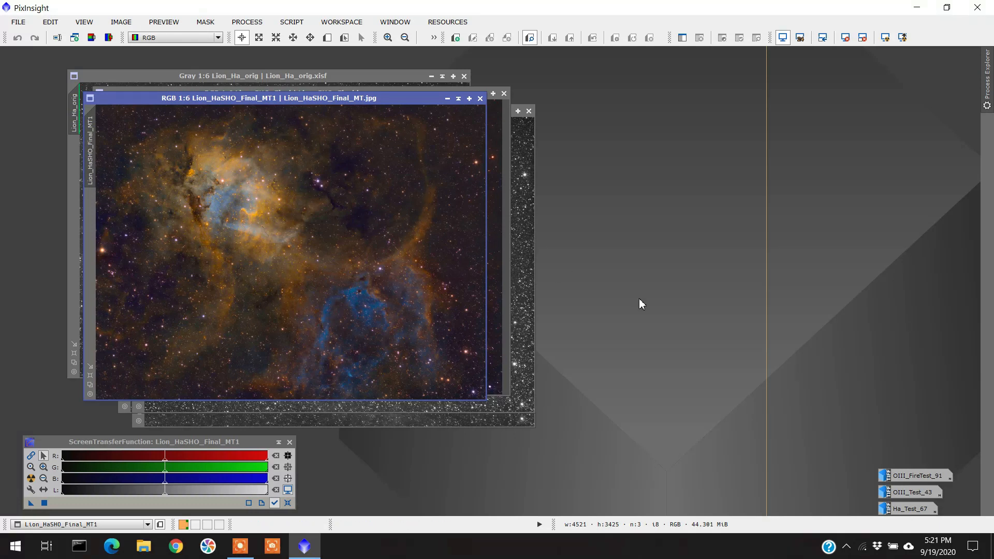
pyautogui.moveTo(357, 211)
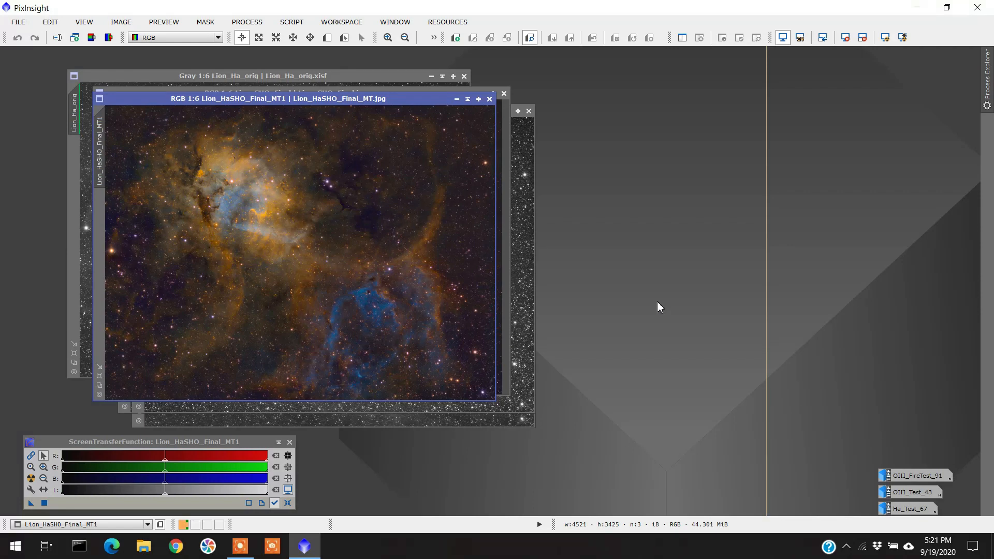
pyautogui.moveTo(634, 240)
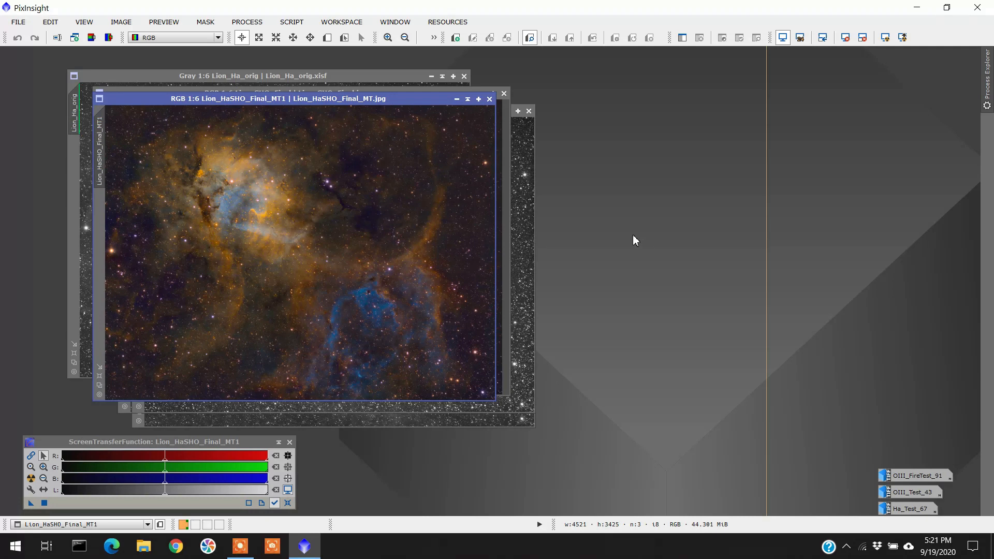
pyautogui.moveTo(807, 236)
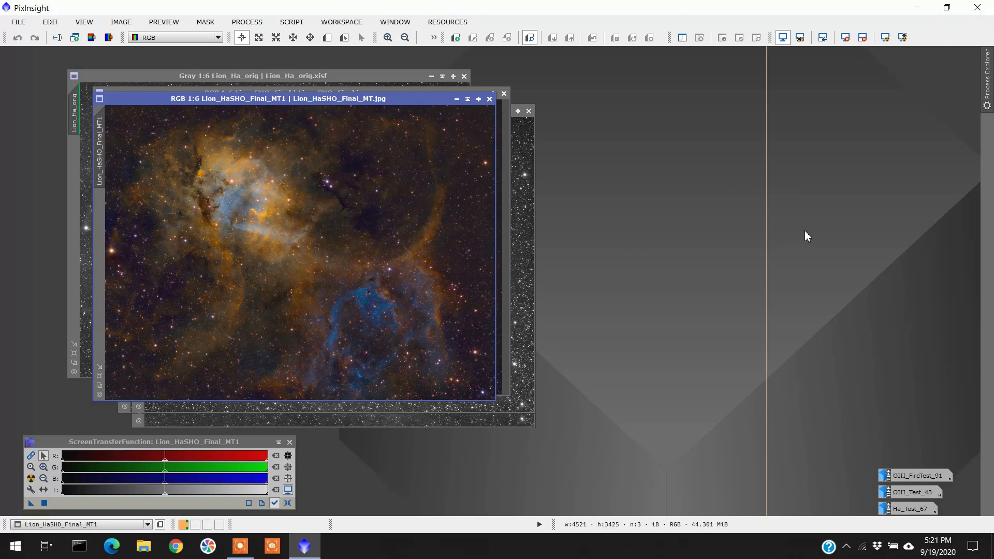
pyautogui.moveTo(920, 413)
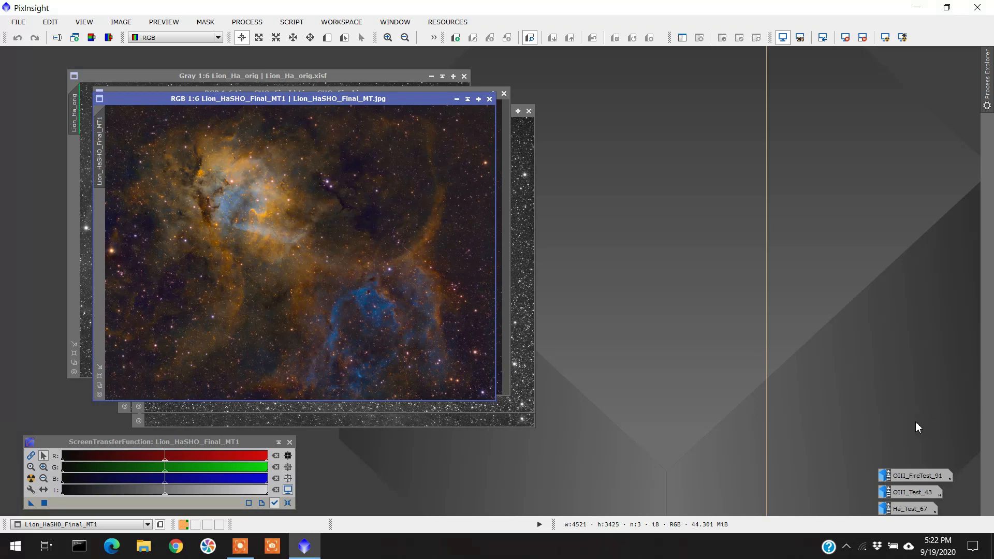
pyautogui.moveTo(925, 473)
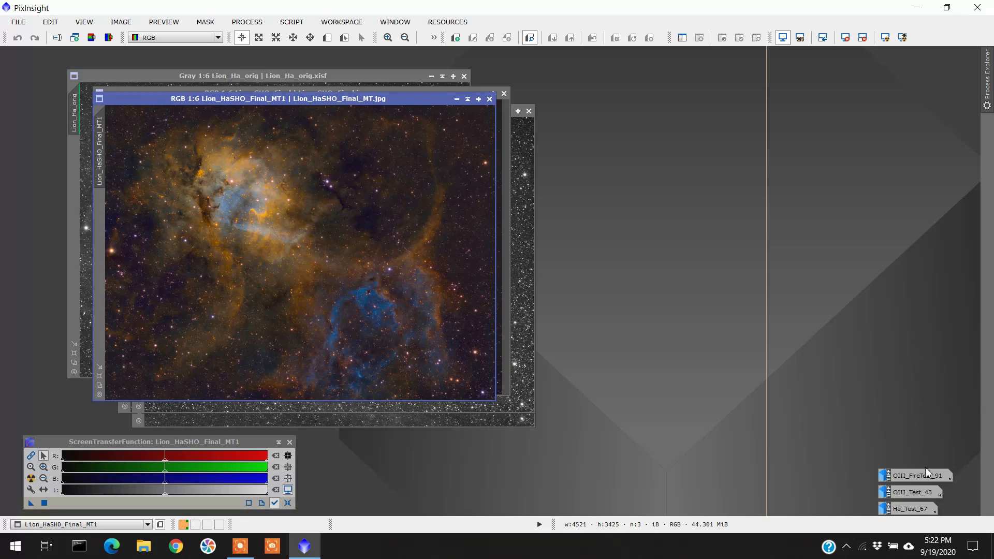
pyautogui.moveTo(915, 475)
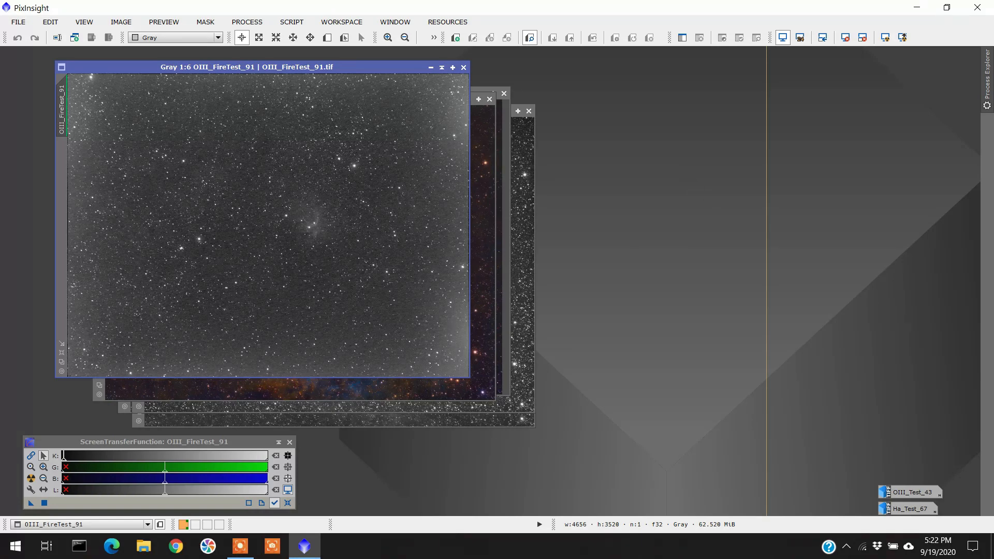
pyautogui.moveTo(849, 430)
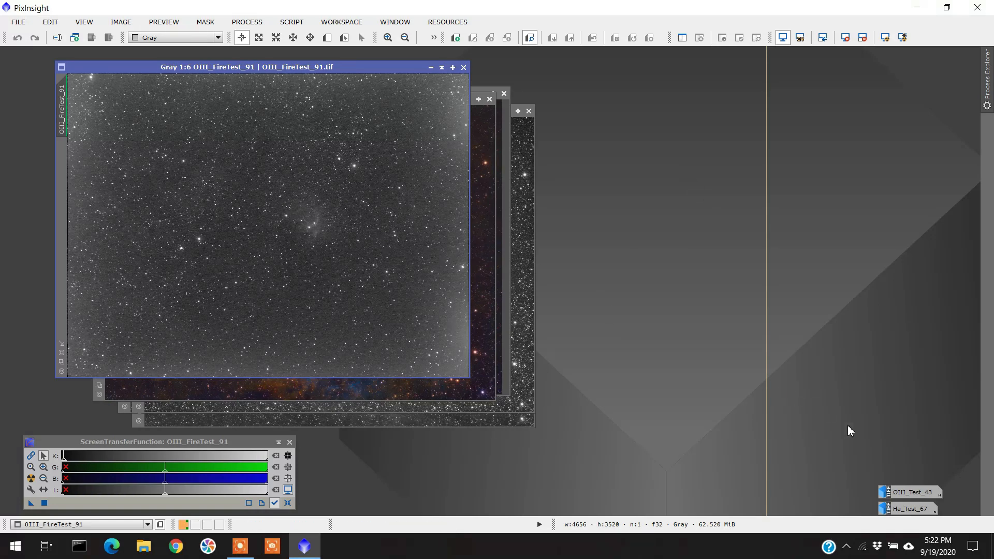
pyautogui.moveTo(911, 491)
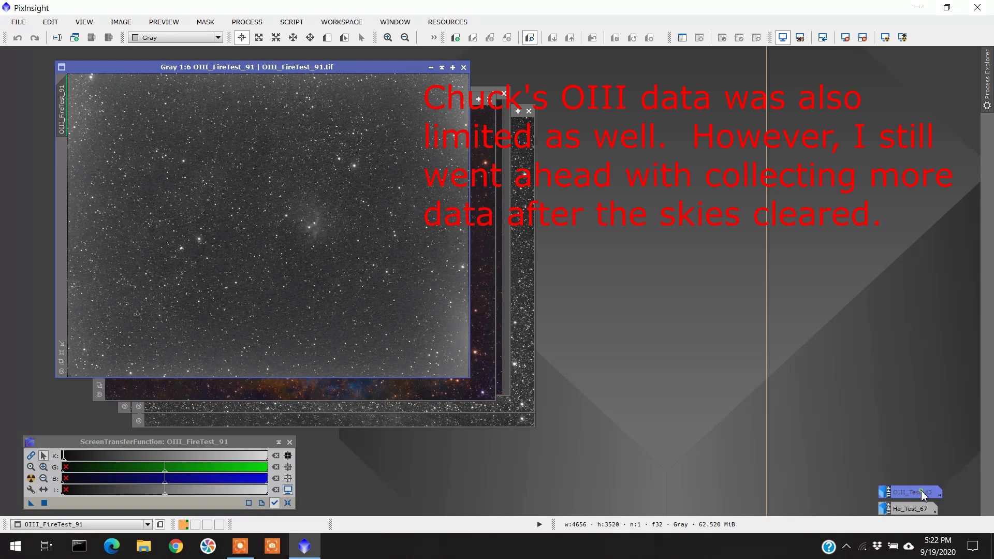
# - Restore the OIII_Test_43 stack onto the workspace over the FireTest frame
pyautogui.click(909, 491)
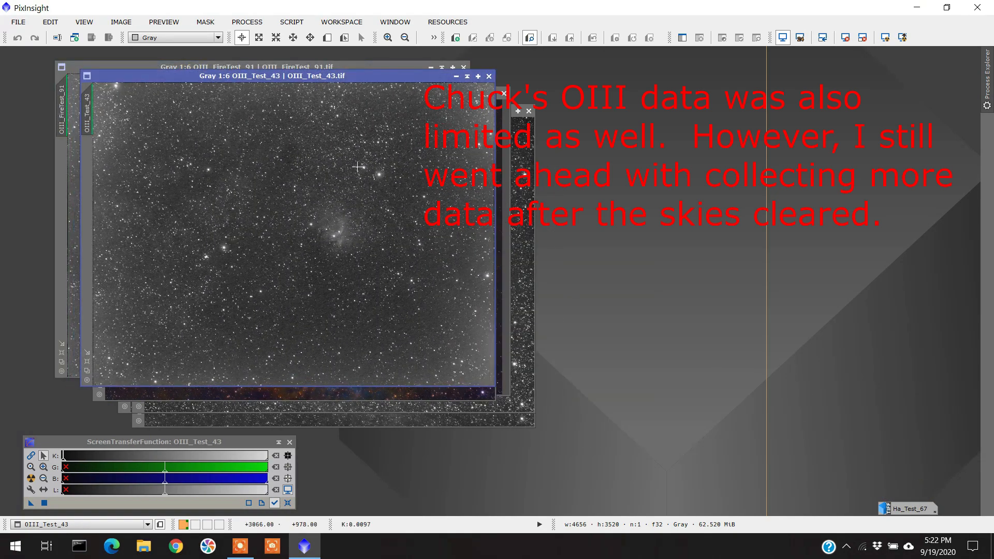
pyautogui.moveTo(359, 191)
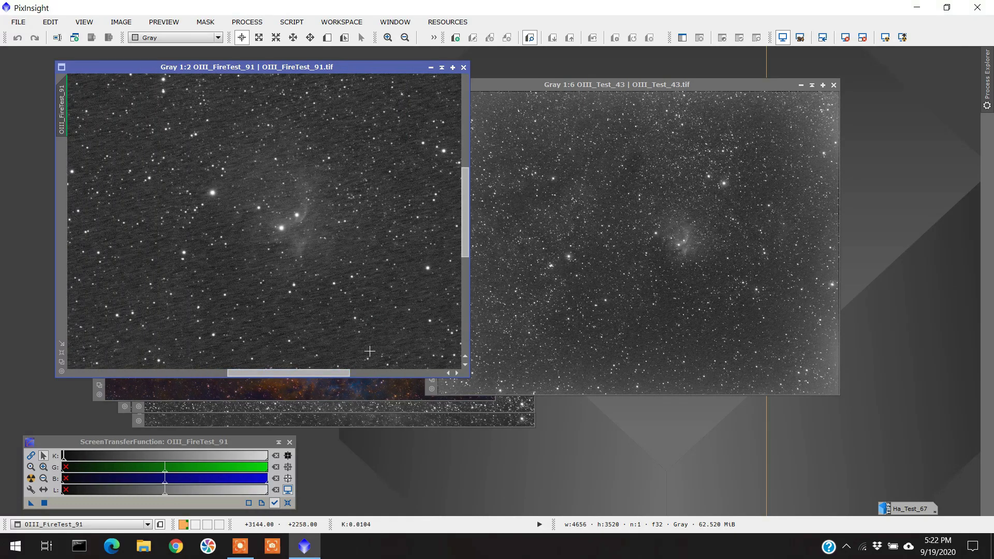
# - Zoom the OIII_Test_43 window to 1:2 on the Tulip Nebula
pyautogui.click(615, 84)
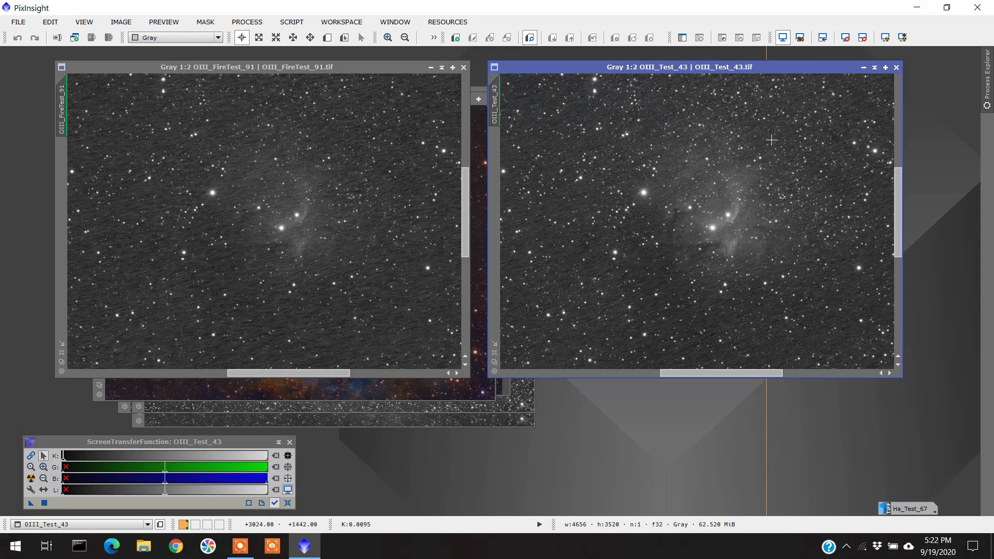
pyautogui.moveTo(336, 137)
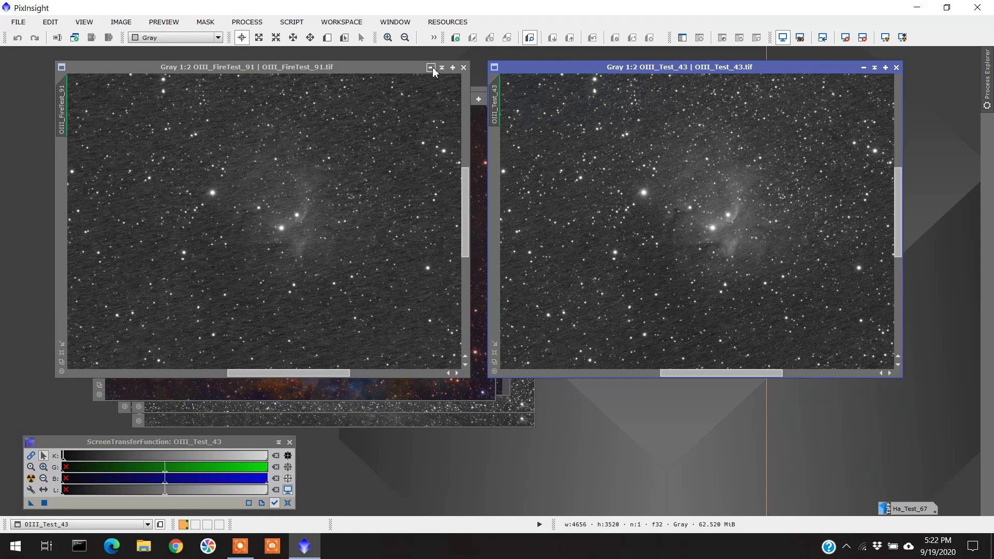
pyautogui.moveTo(463, 69)
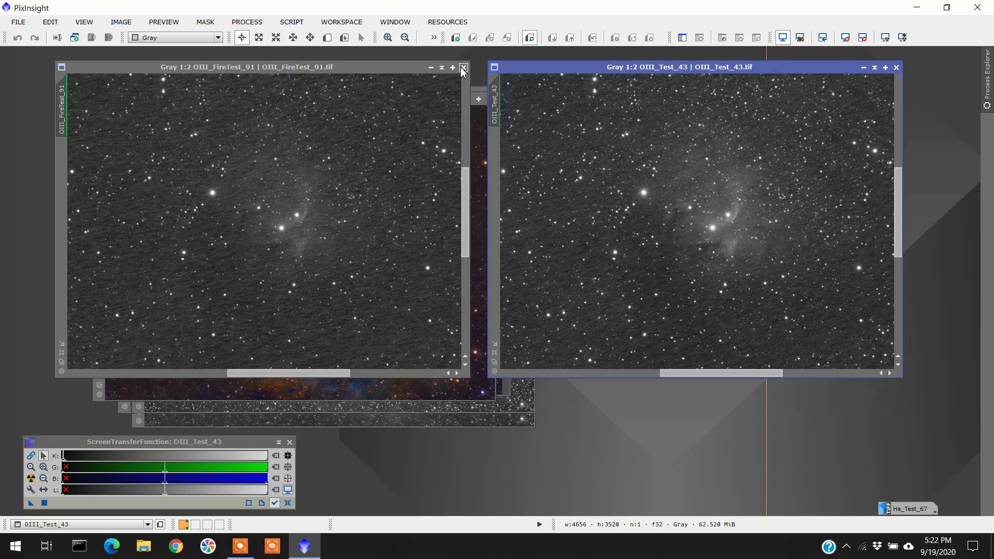
pyautogui.moveTo(464, 68)
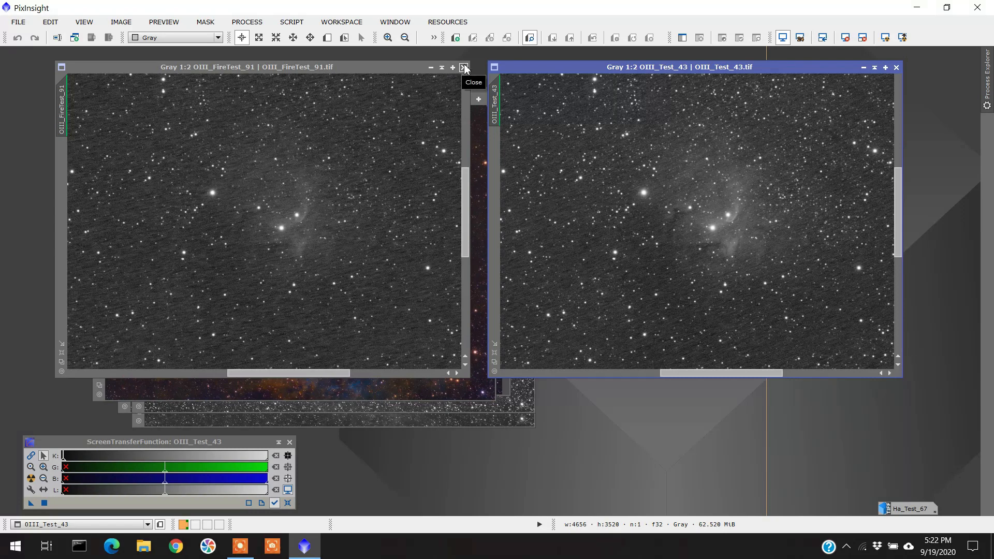
# - Close OIII_FireTest_91 and move OIII_Test_43 back left over the Lion images
pyautogui.click(465, 69)
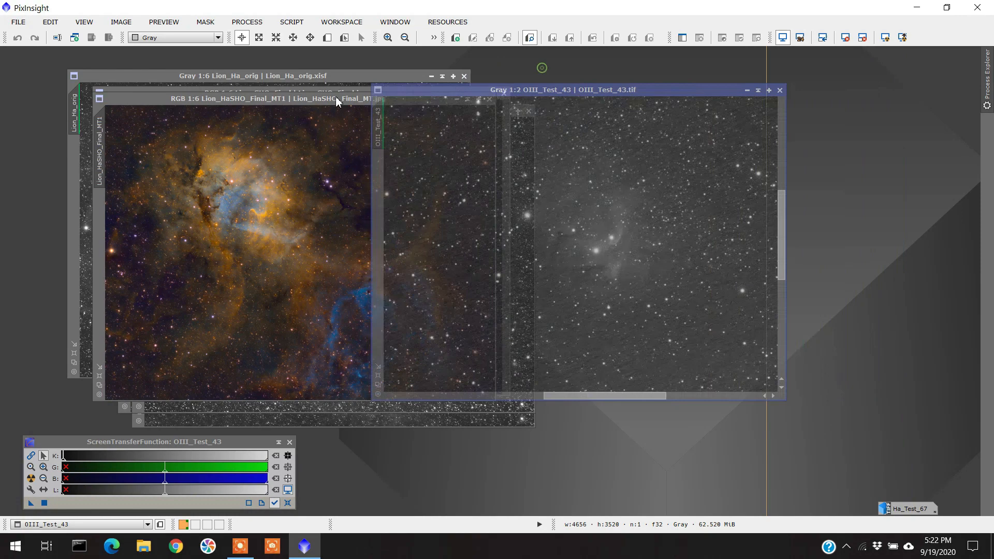
pyautogui.moveTo(561, 89); pyautogui.dragTo(344, 98)
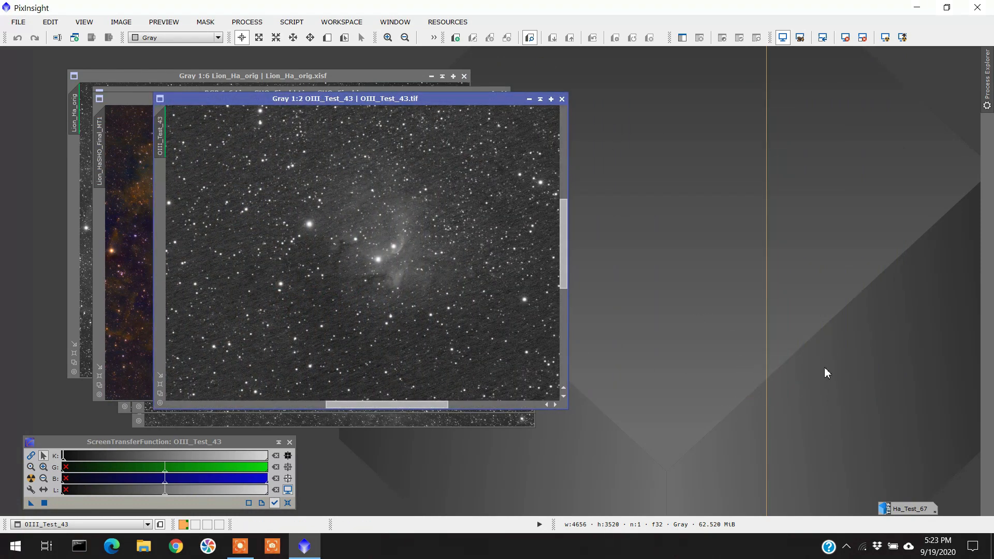
pyautogui.moveTo(909, 508)
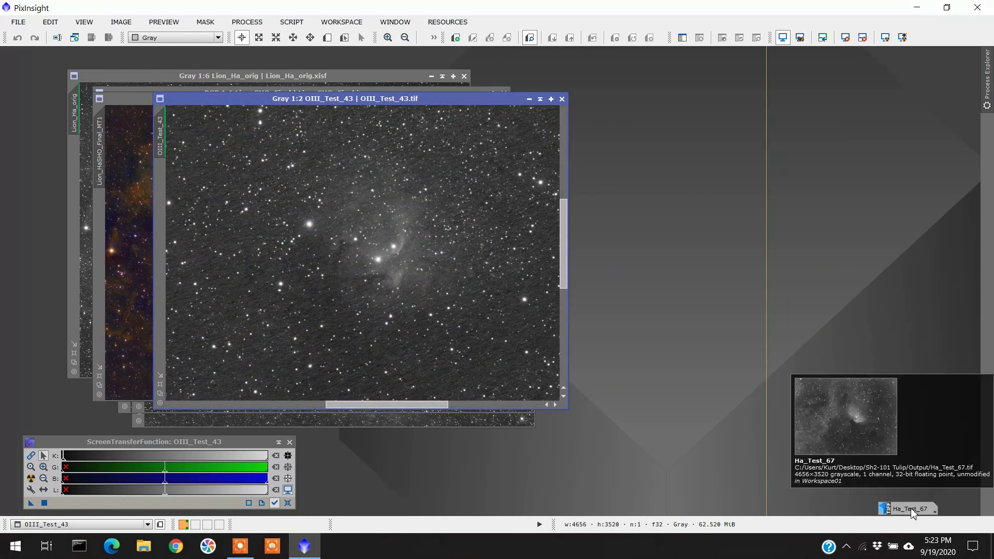